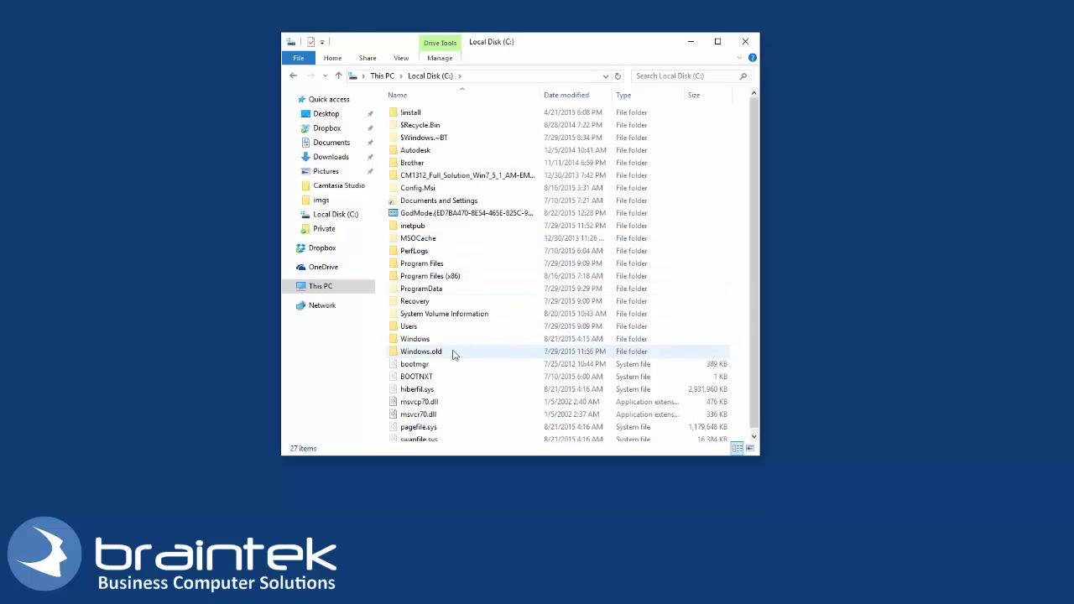
Select the Windows.old folder on Local Disk C: to view its properties
click(421, 351)
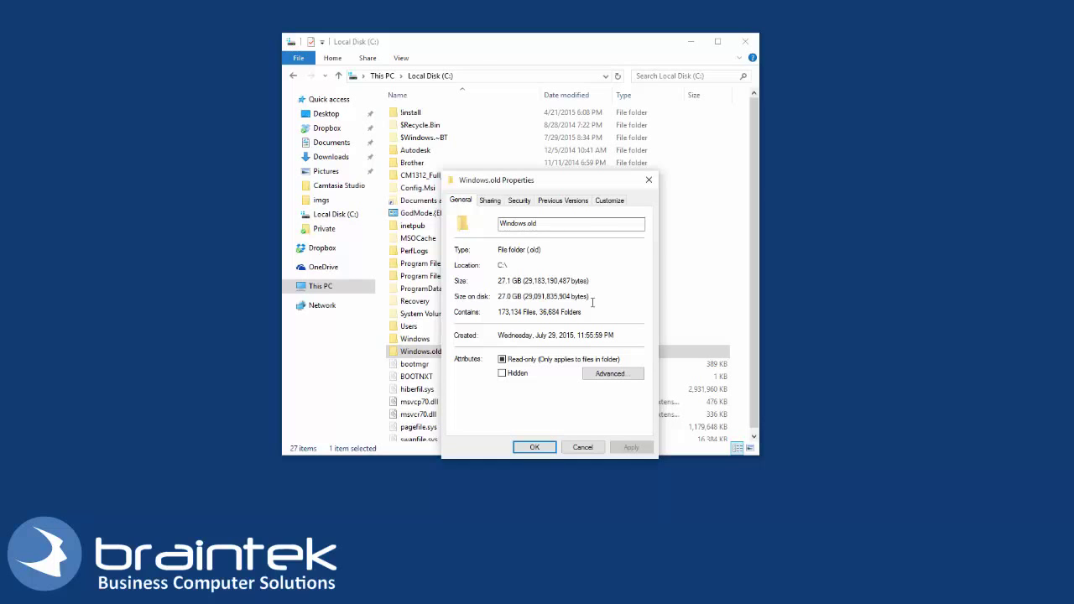
Attempt to delete Windows.old as administrator, refused because SYSTEM permission is required
right_click(419, 351)
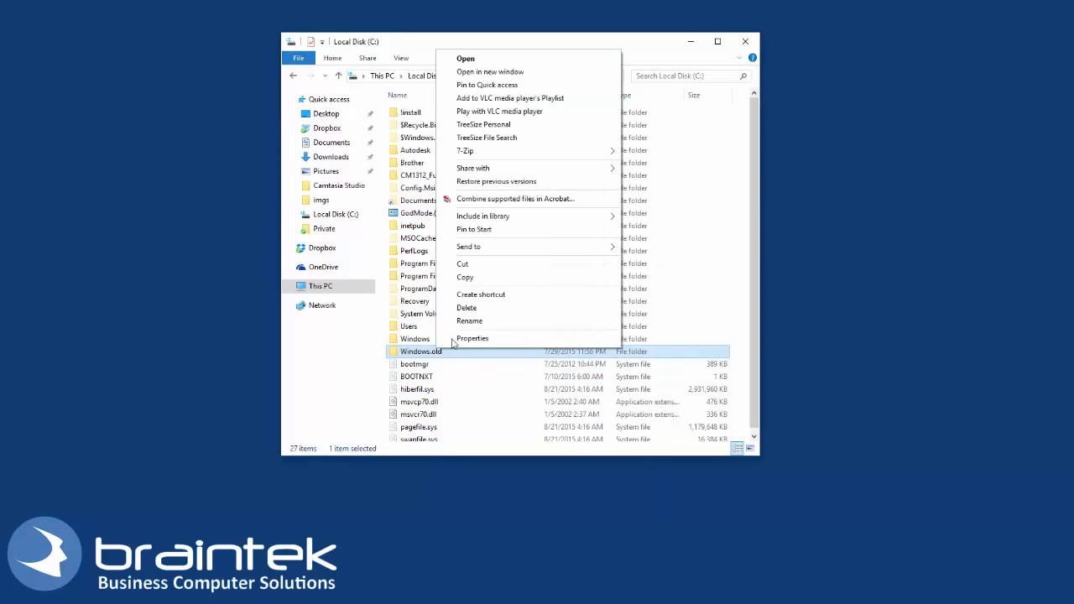
click(467, 307)
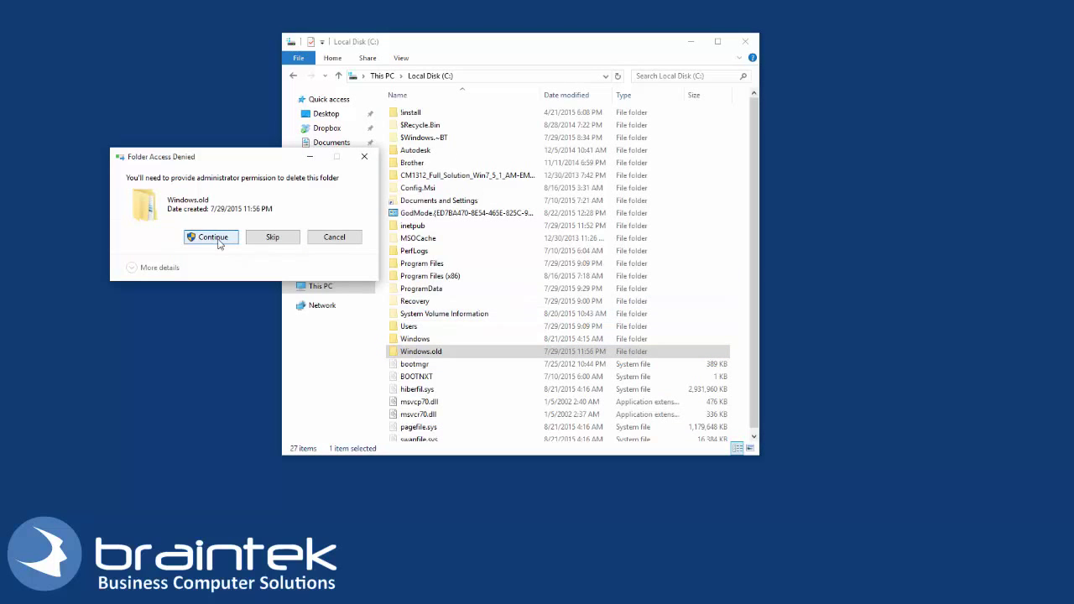
click(211, 237)
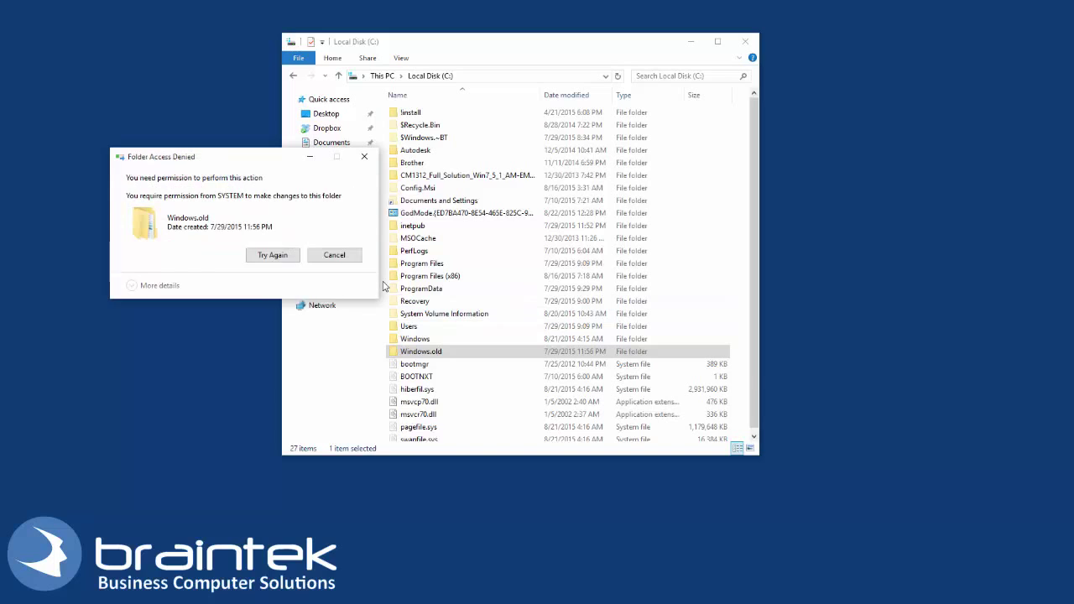
mouse_move(168, 185)
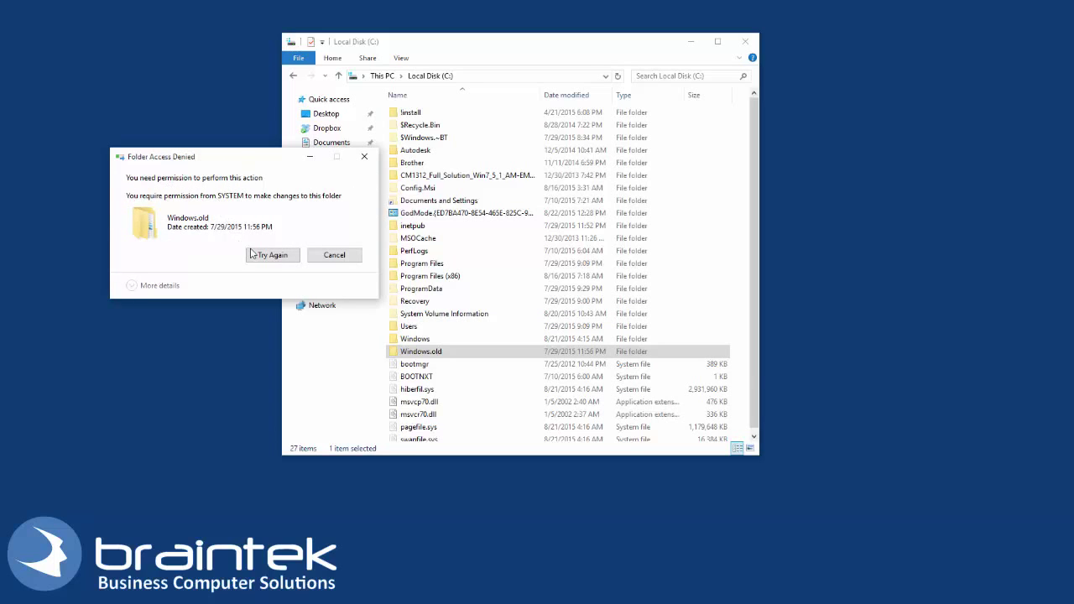
click(272, 255)
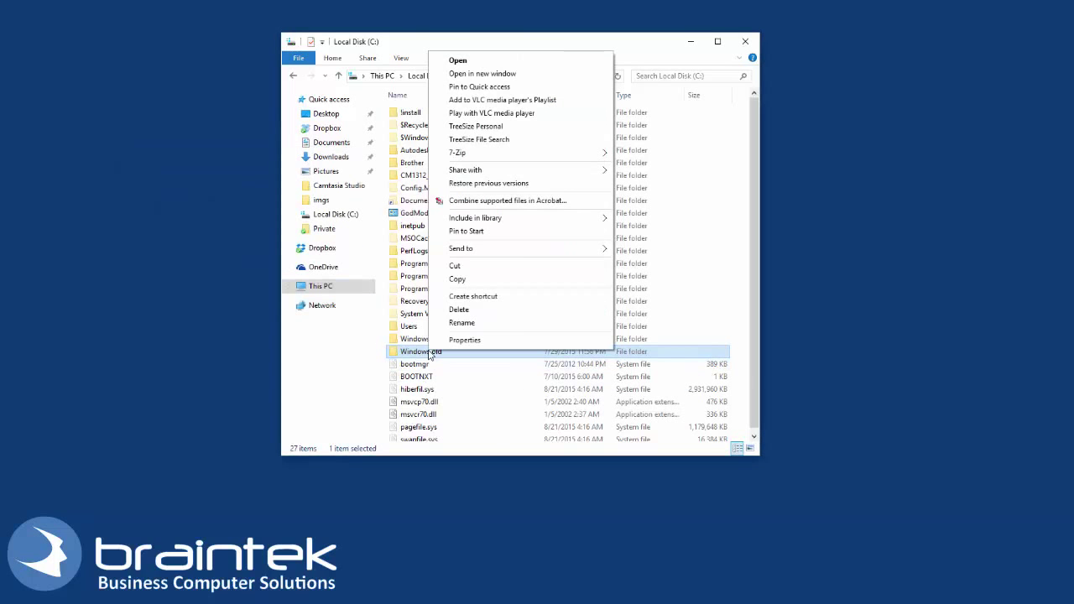
Review Windows.old's Security permissions for the Users, Administrators and SYSTEM groups
click(463, 339)
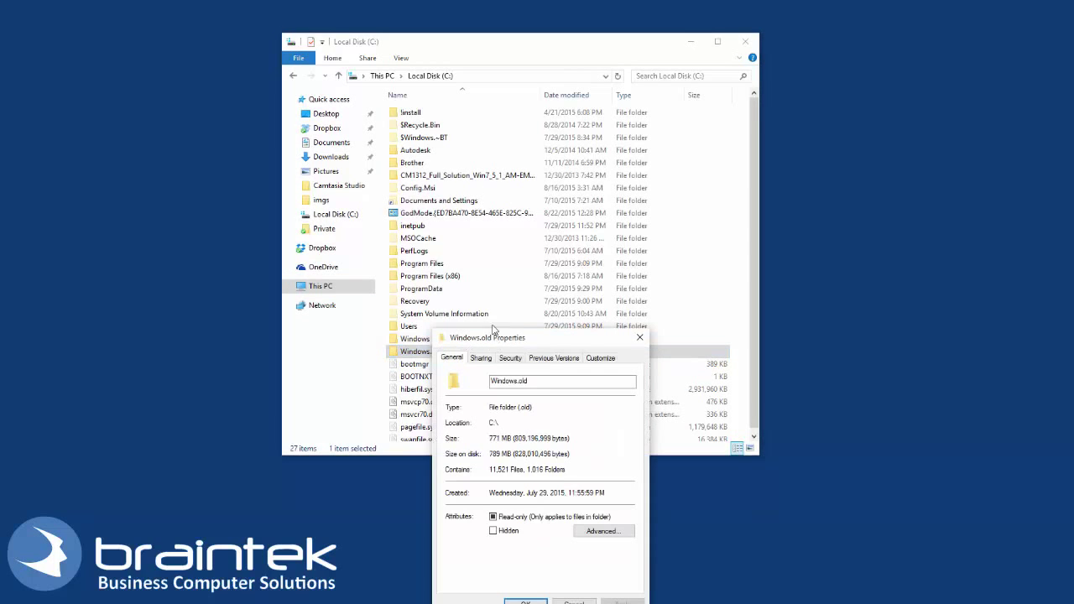
click(510, 357)
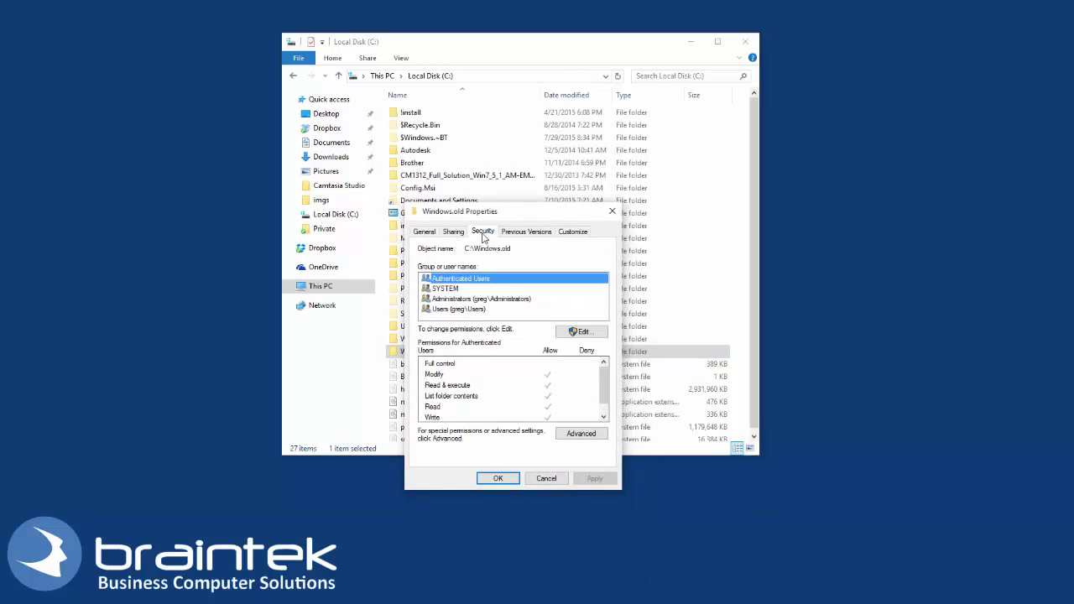
mouse_move(443, 295)
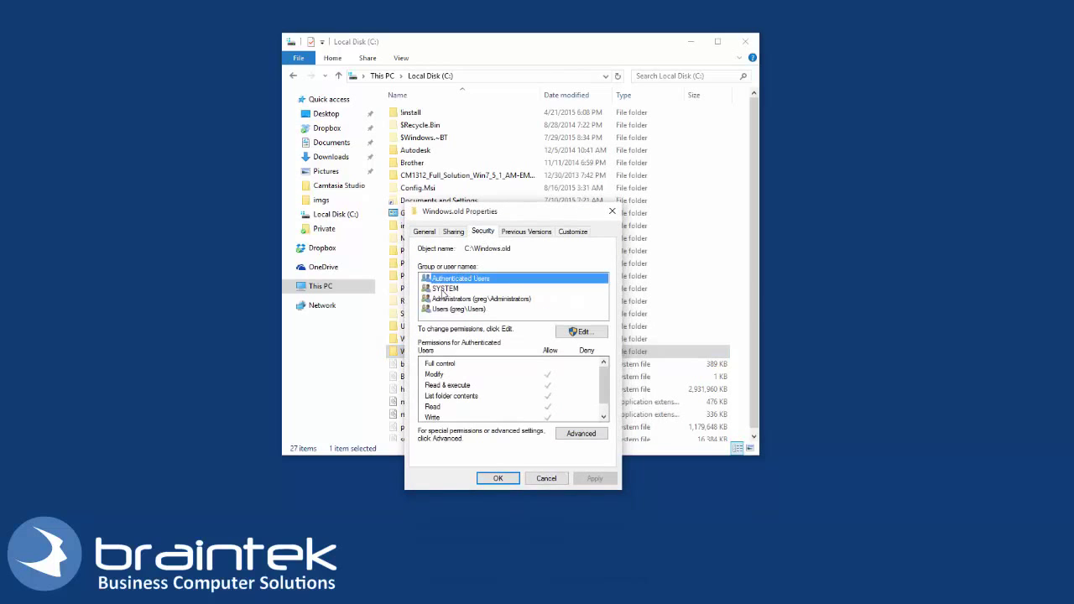
click(457, 309)
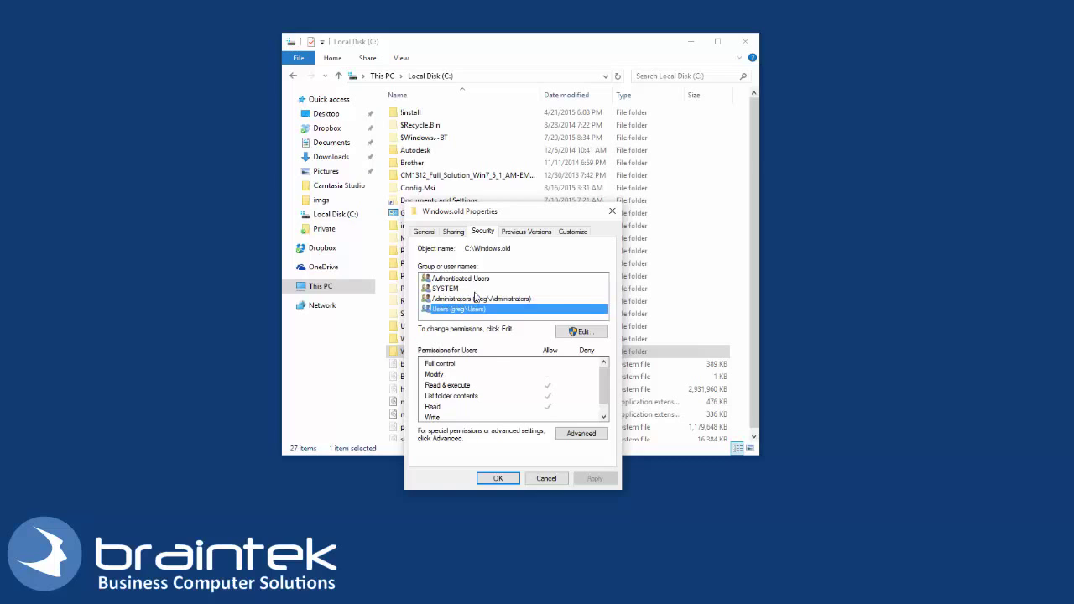
click(480, 299)
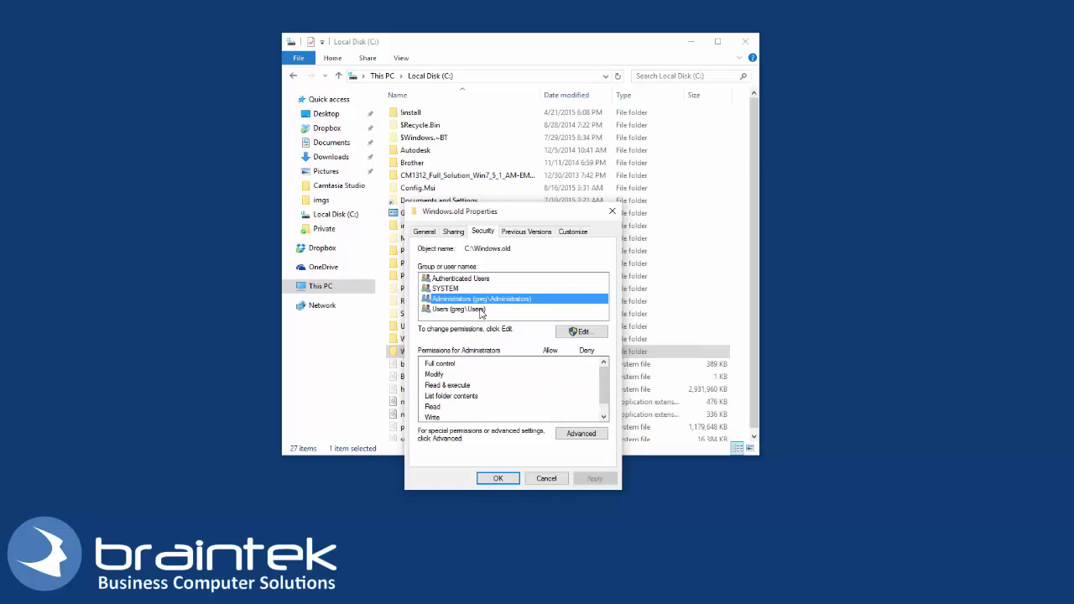
click(444, 288)
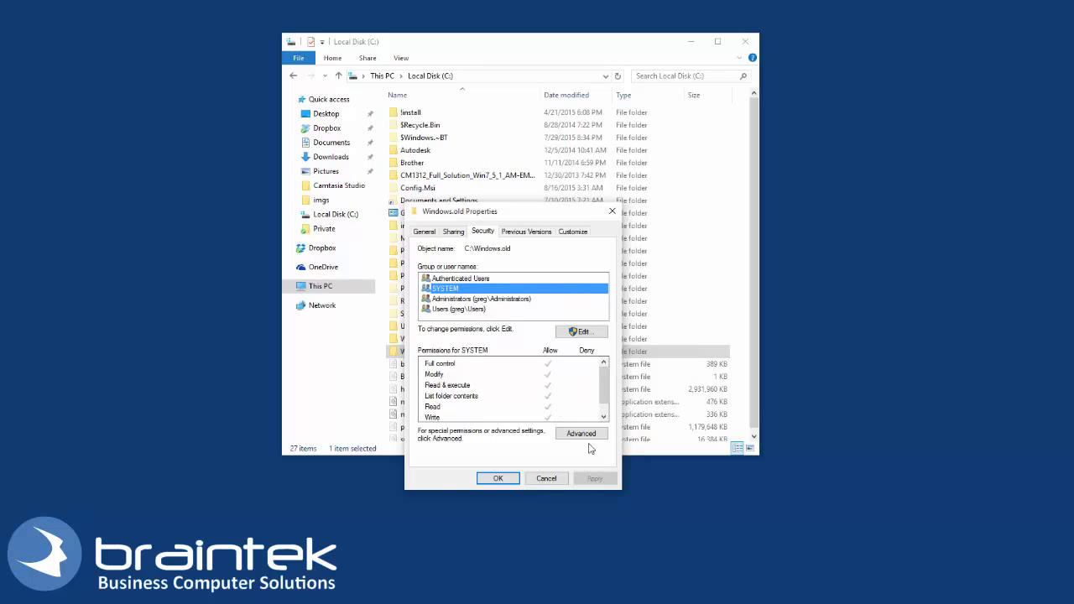
Take ownership of Windows.old, replacing owner and child permissions on all contents, and apply
click(581, 433)
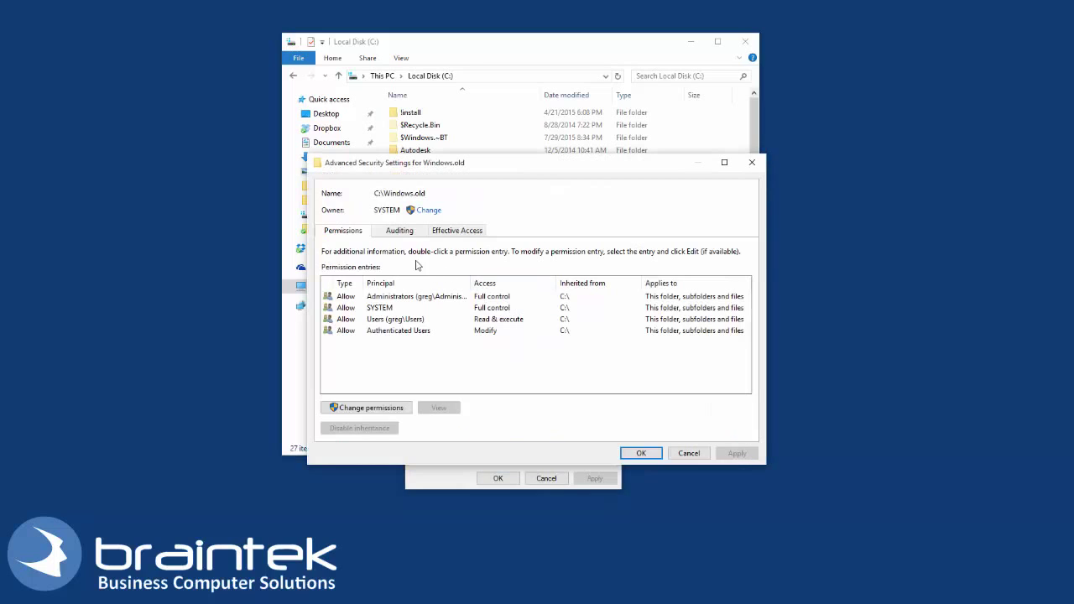
mouse_move(368, 223)
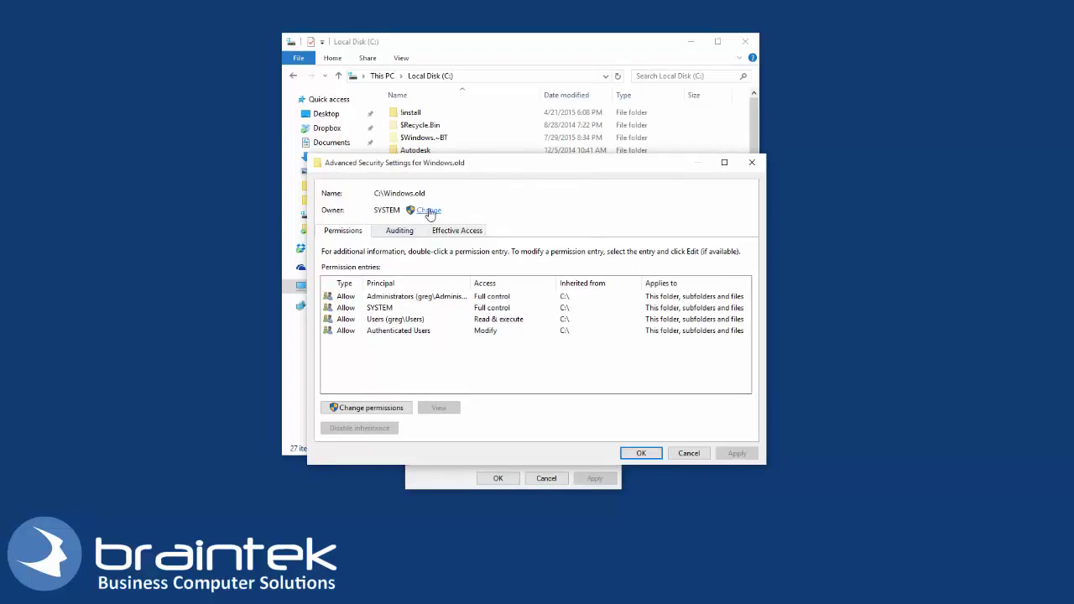
click(426, 210)
text(GREG\greg)
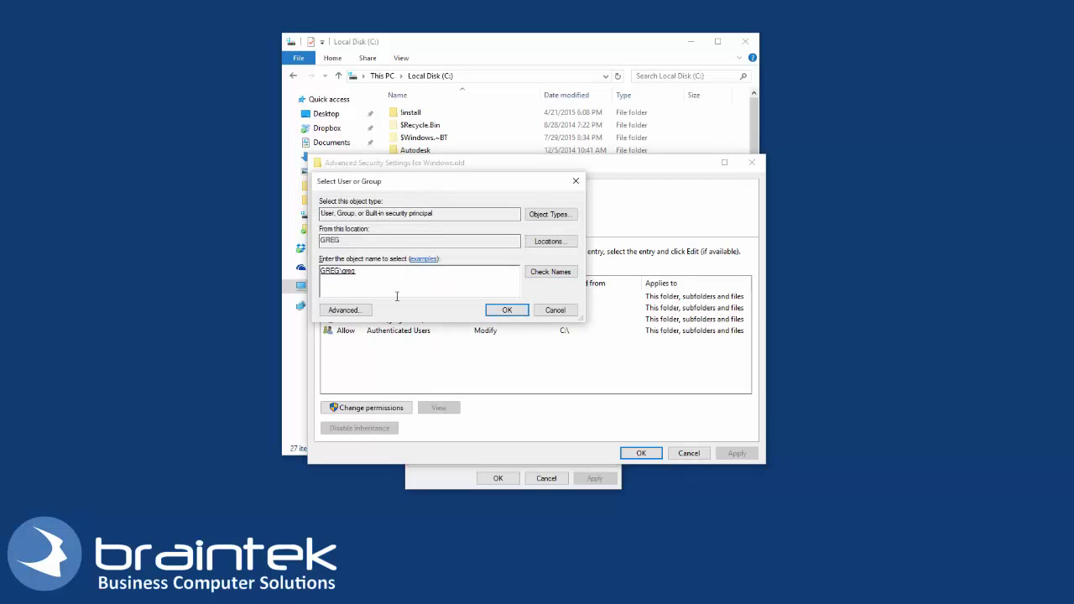
click(507, 308)
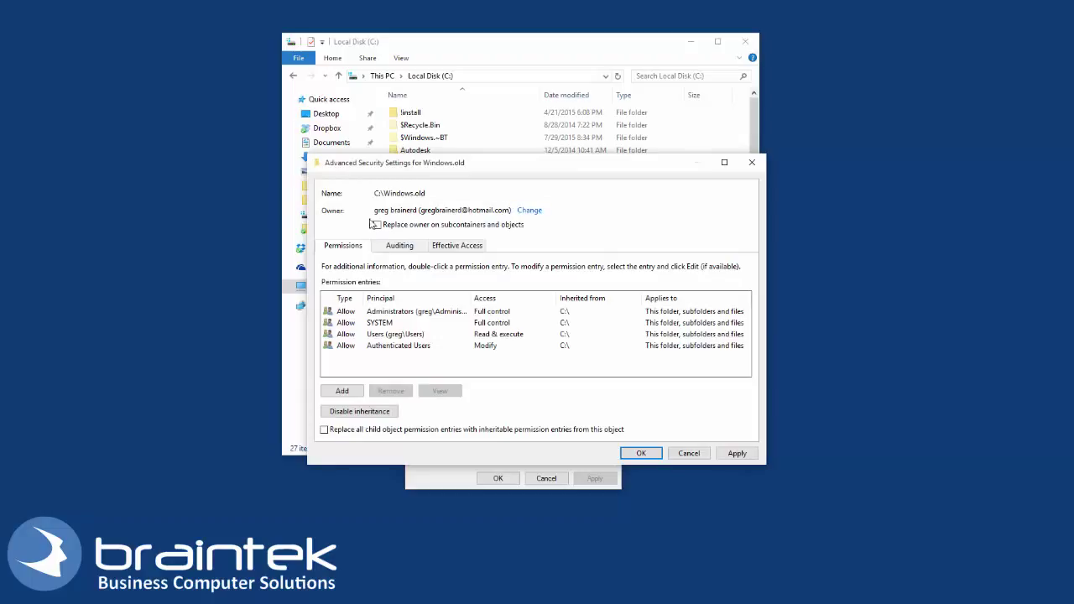
click(376, 225)
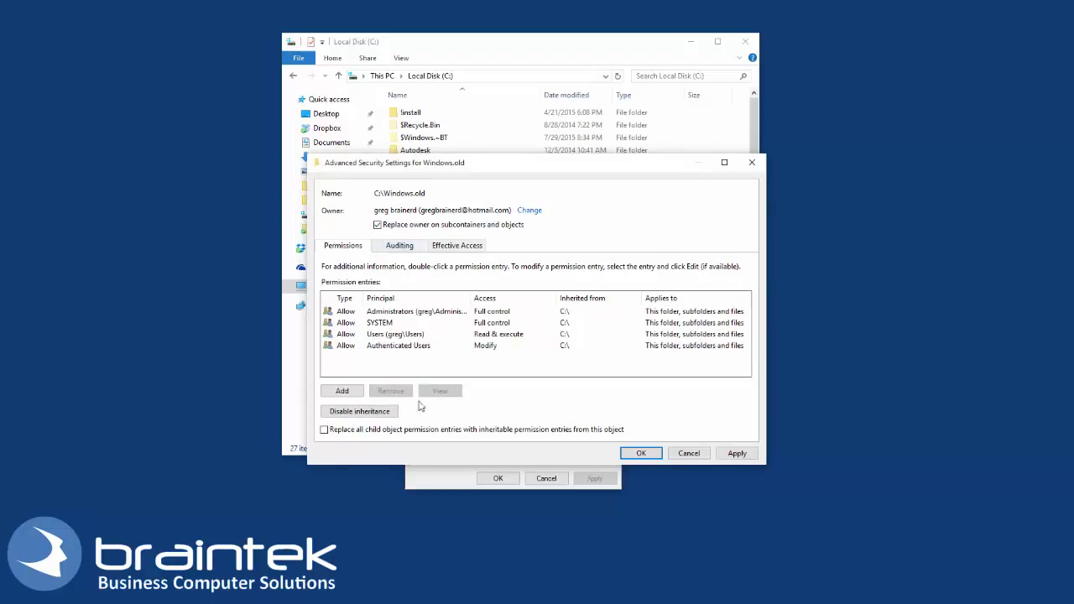
click(324, 430)
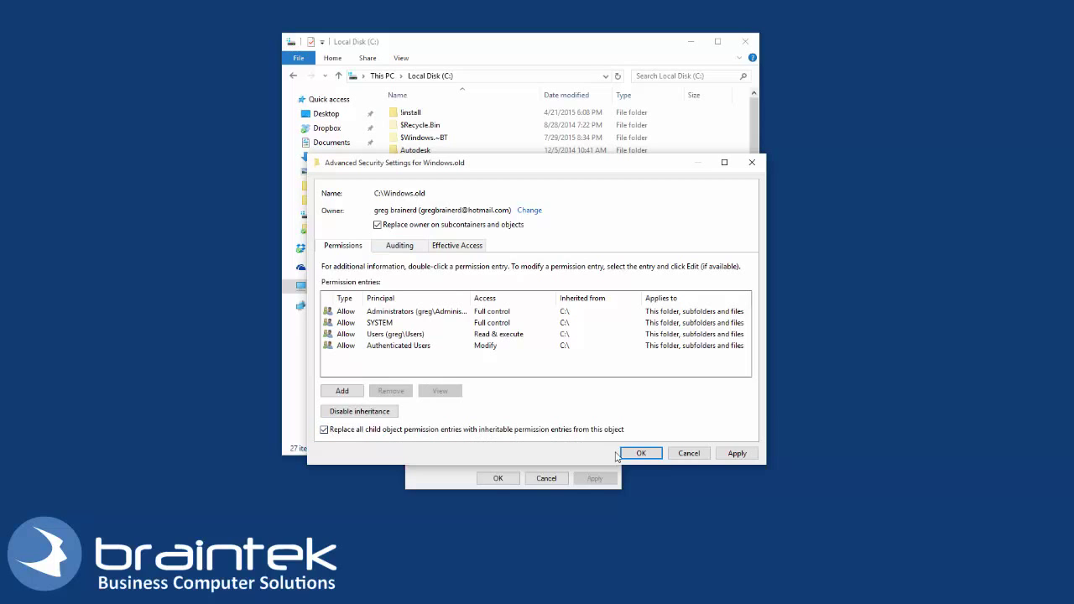
click(641, 453)
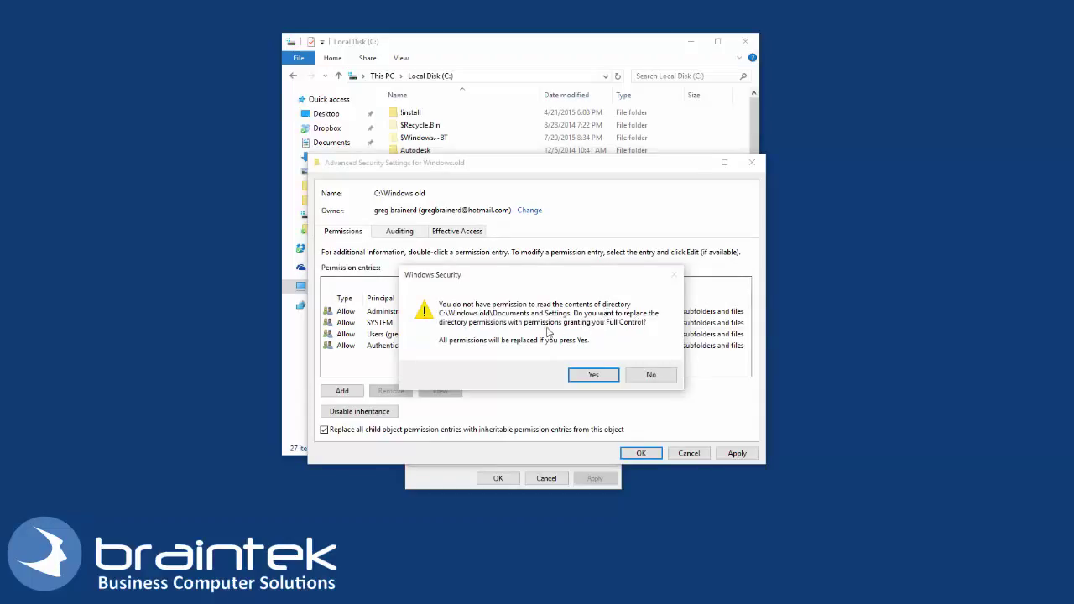
Accept Full Control over the unreadable Documents and Settings subfolder and save the advanced settings
click(594, 374)
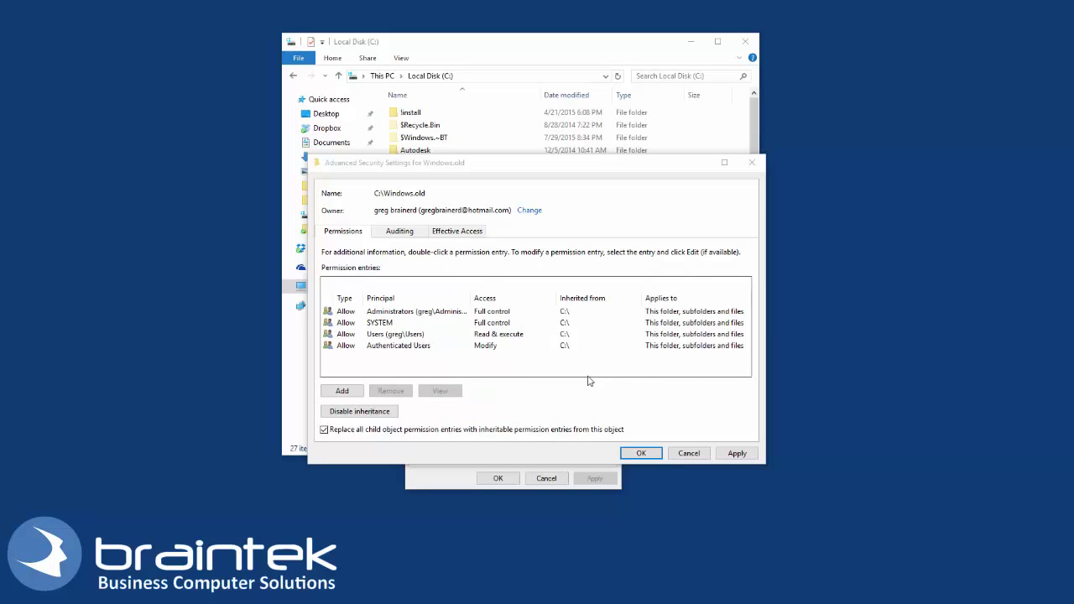
click(641, 453)
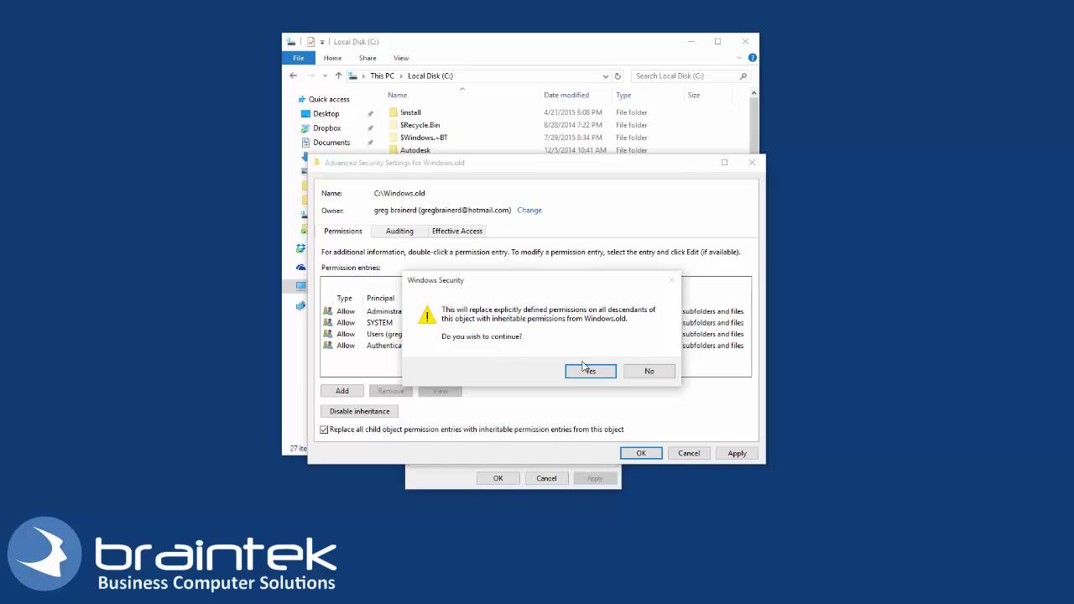
Confirm replacing all descendants' permissions with those inherited from Windows.old
click(591, 371)
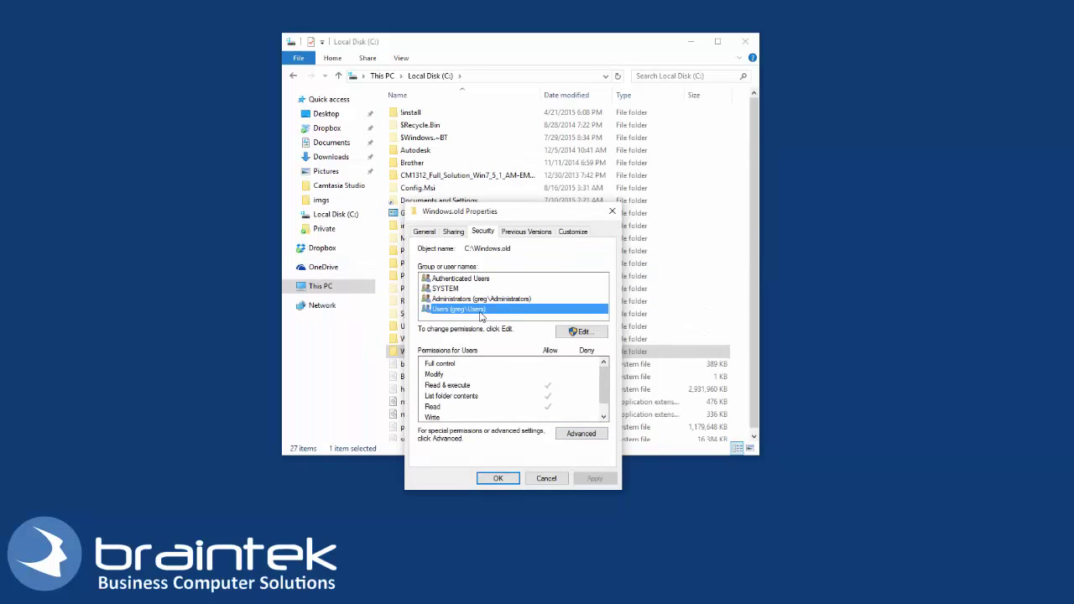
Allow Full control for the Users group on Windows.old and save the permissions
click(581, 332)
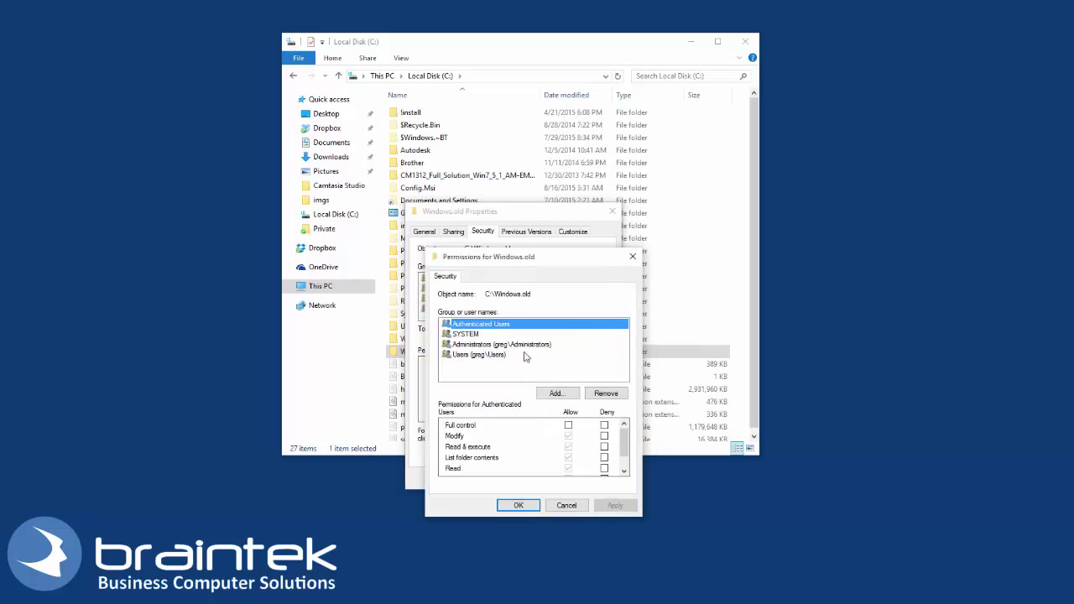
click(476, 354)
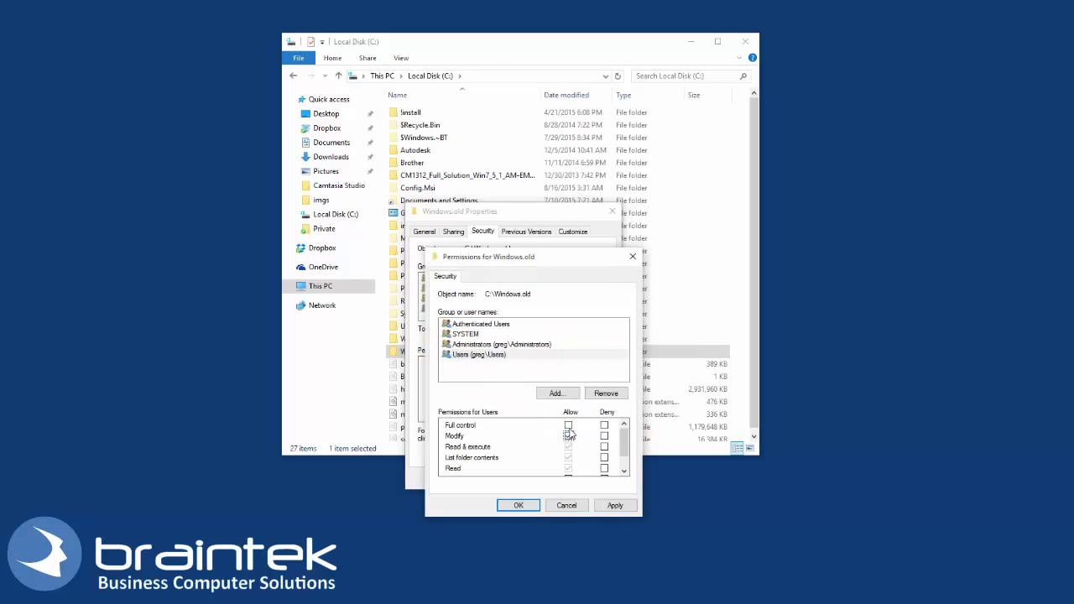
click(569, 424)
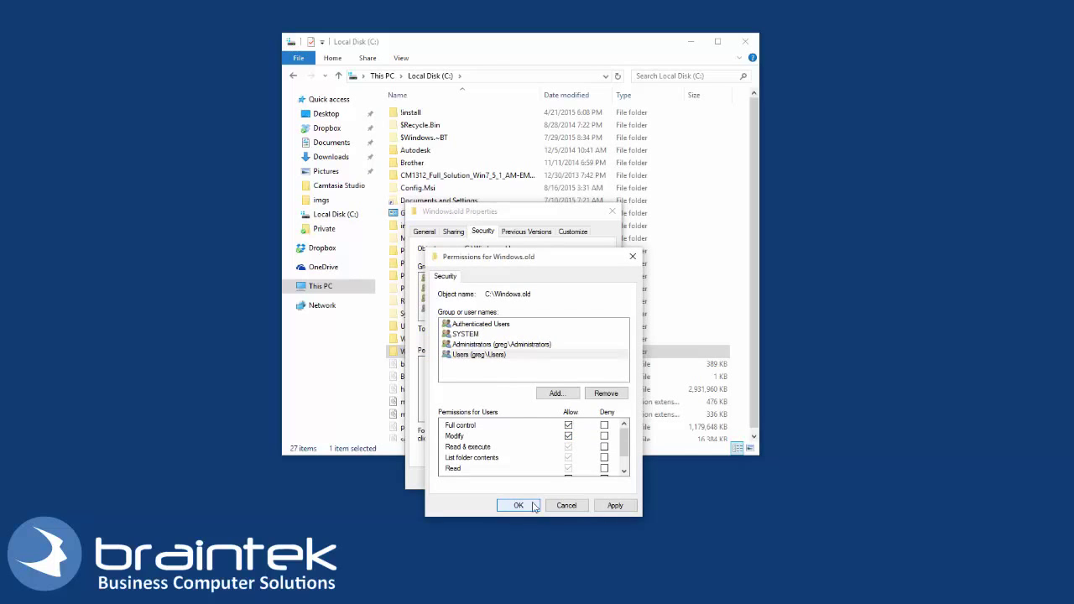
click(517, 504)
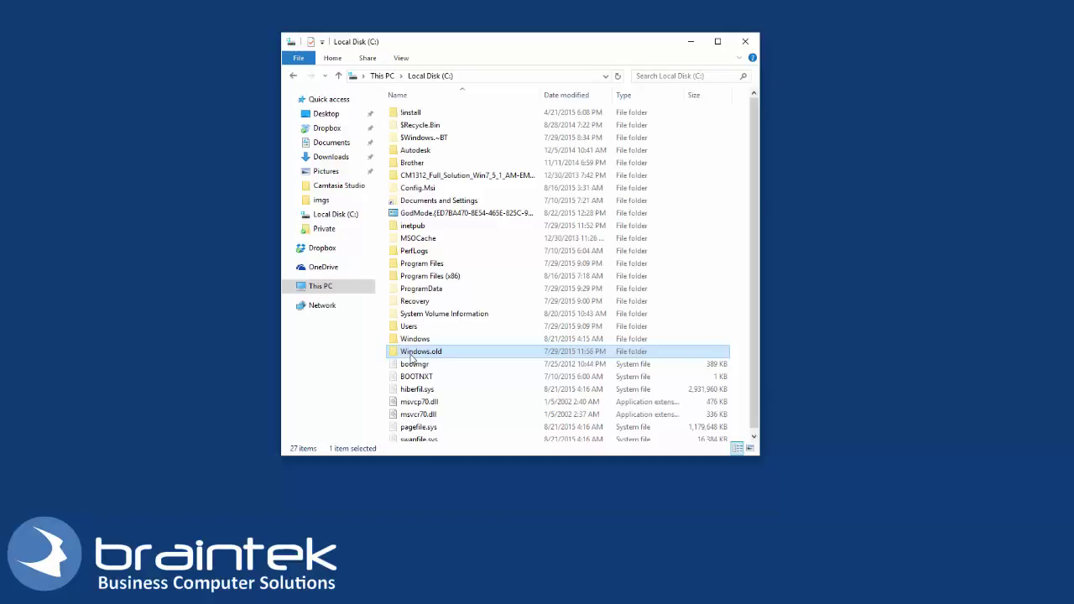
Permanently delete the Windows.old folder and confirm the deletion of about 220,476 items
double_click(420, 350)
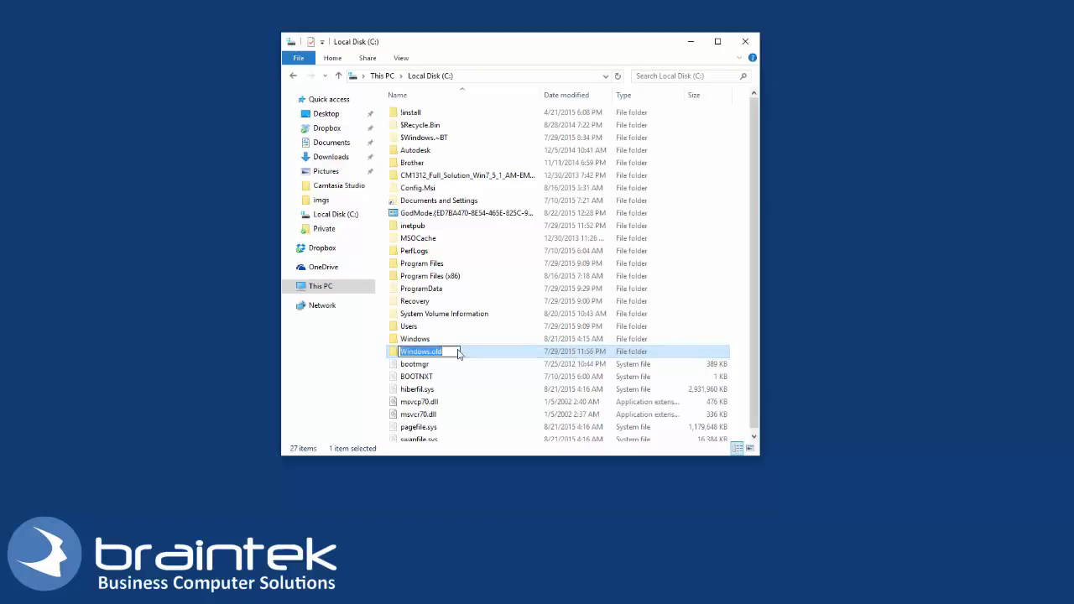
right_click(419, 350)
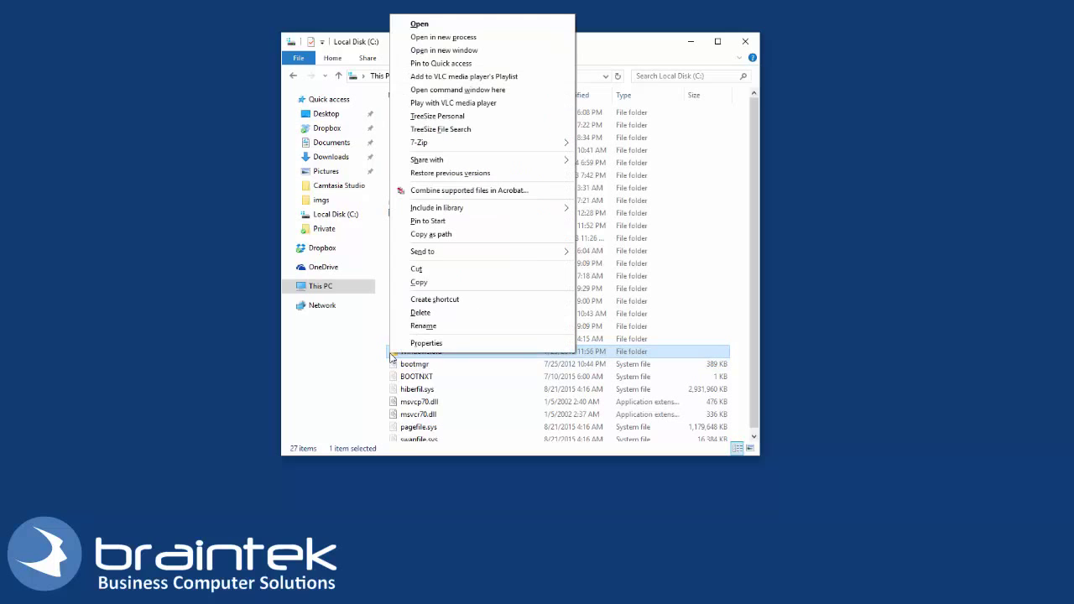
click(420, 312)
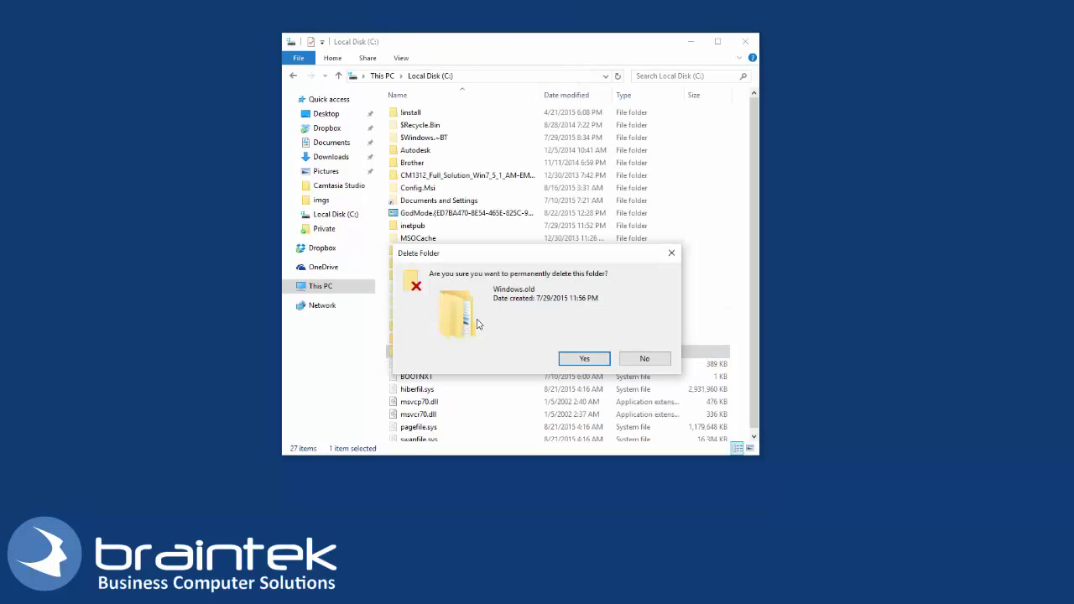
mouse_move(544, 279)
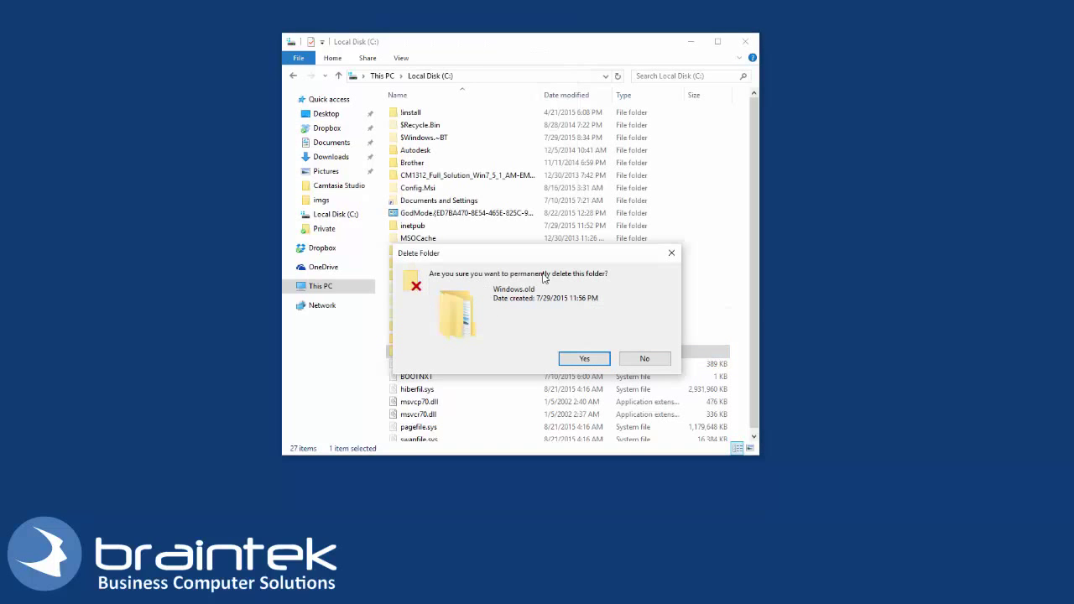
click(645, 359)
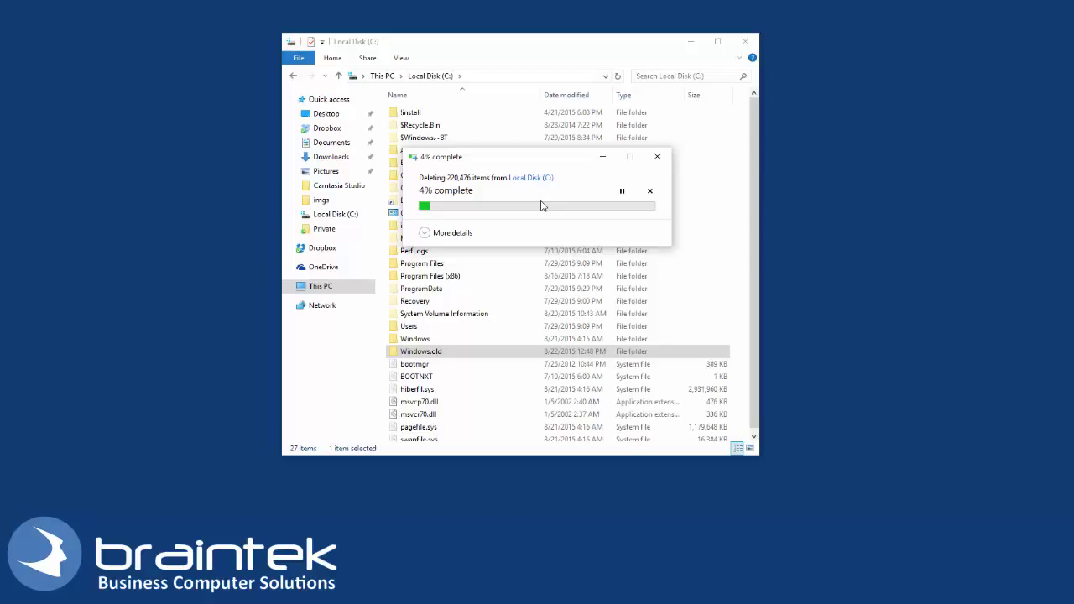
mouse_move(520, 218)
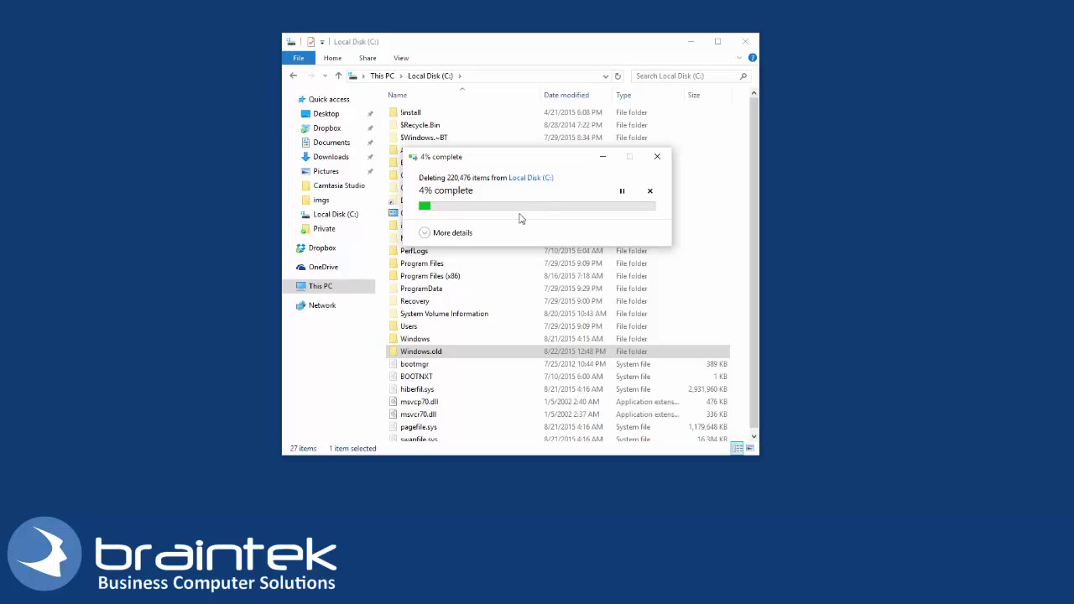
Expand the deletion dialog to show detailed progress, speed and time remaining
click(452, 231)
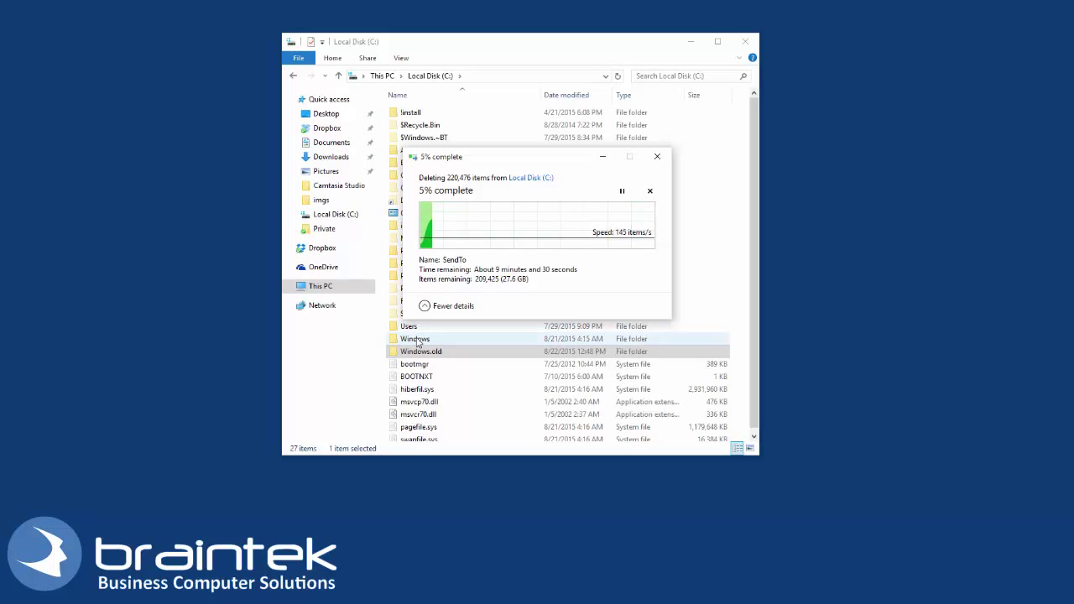